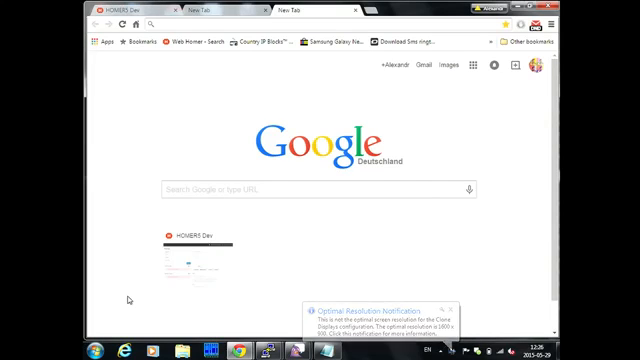
left_click(451, 309)
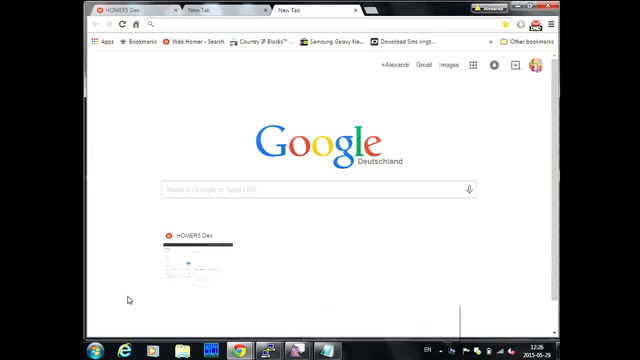